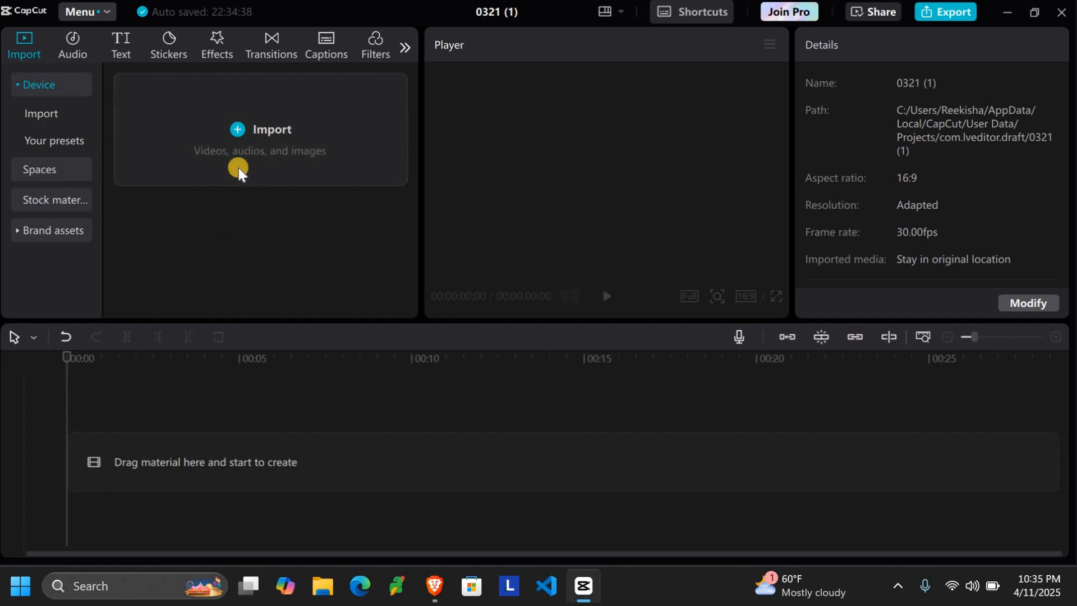
Import the 30-second screen recording into the project and add it to the timeline
{"action": "left_click", "coordinate": [260, 129]}
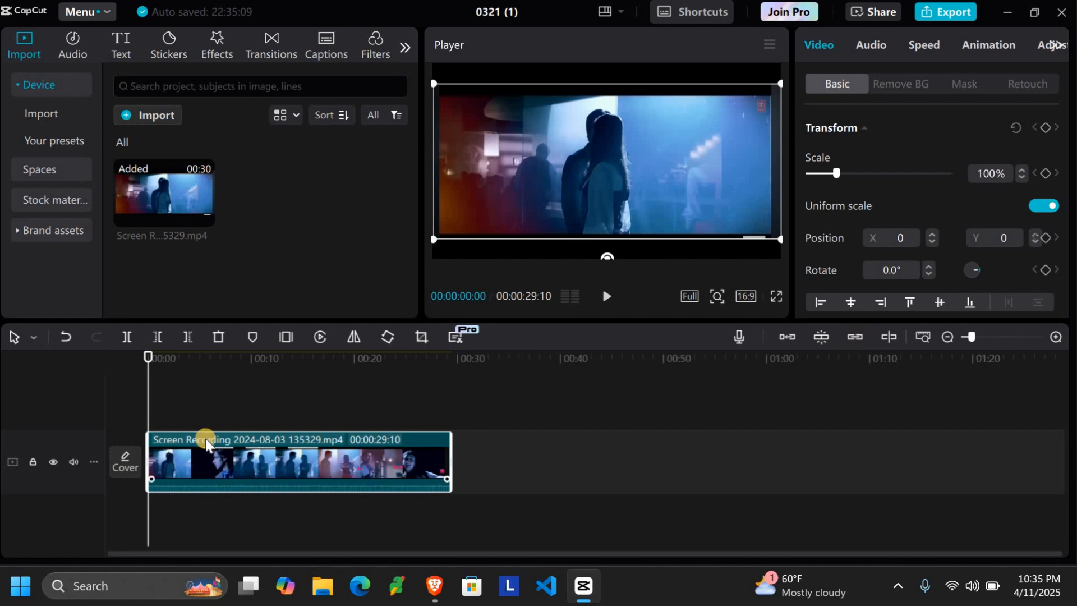
Open the video clip's menu to separate its audio into instruments
{"action": "right_click", "coordinate": [206, 460]}
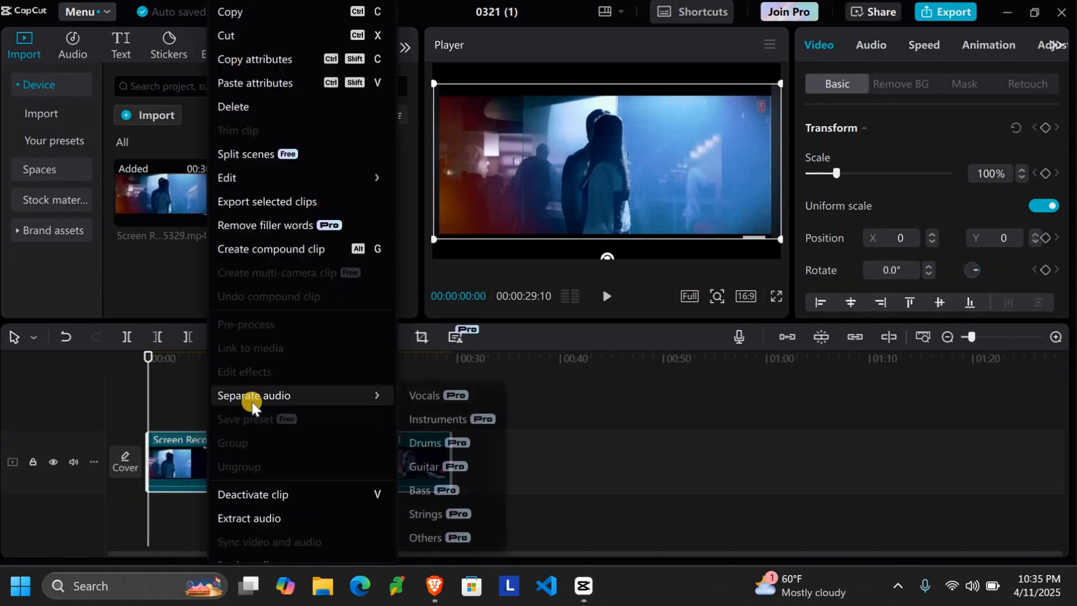
{"action": "mouse_move", "coordinate": [427, 420]}
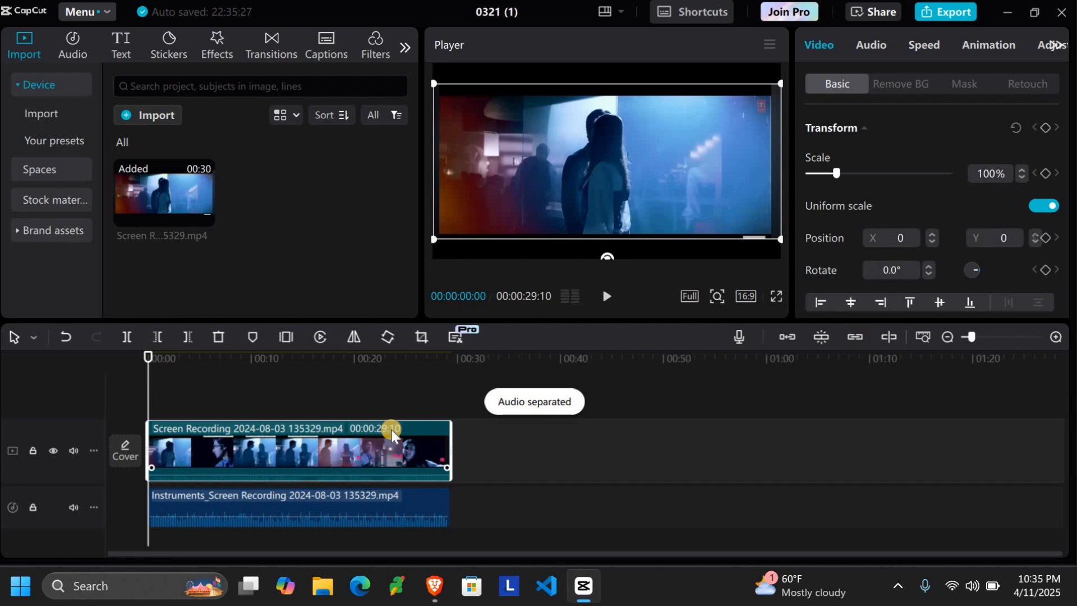
Delete the video clip, leaving the instrumental audio clip selected on the timeline
{"action": "right_click", "coordinate": [389, 450]}
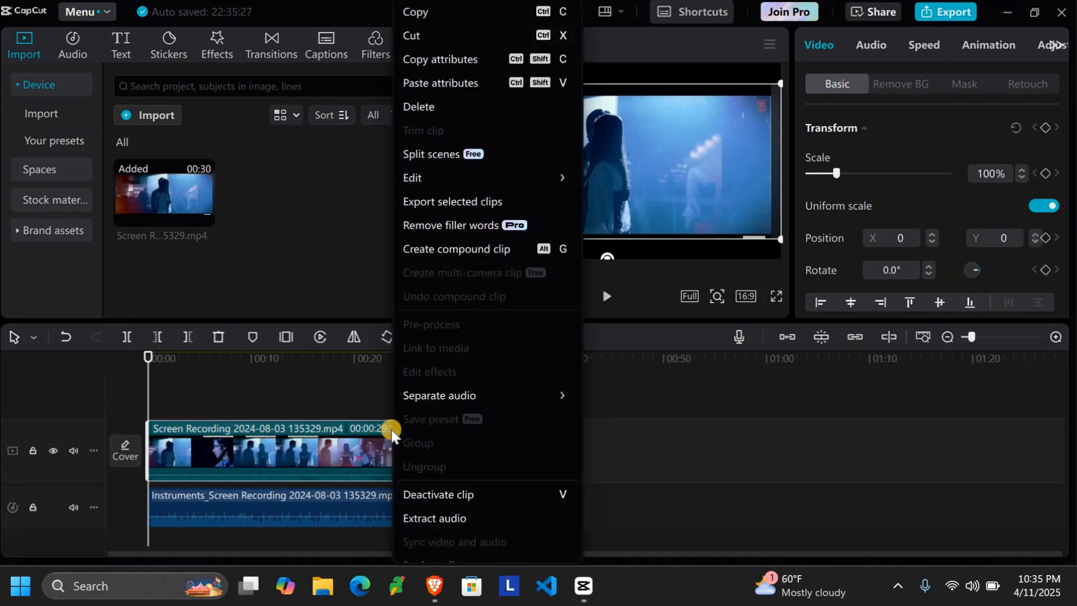
{"action": "mouse_move", "coordinate": [449, 109]}
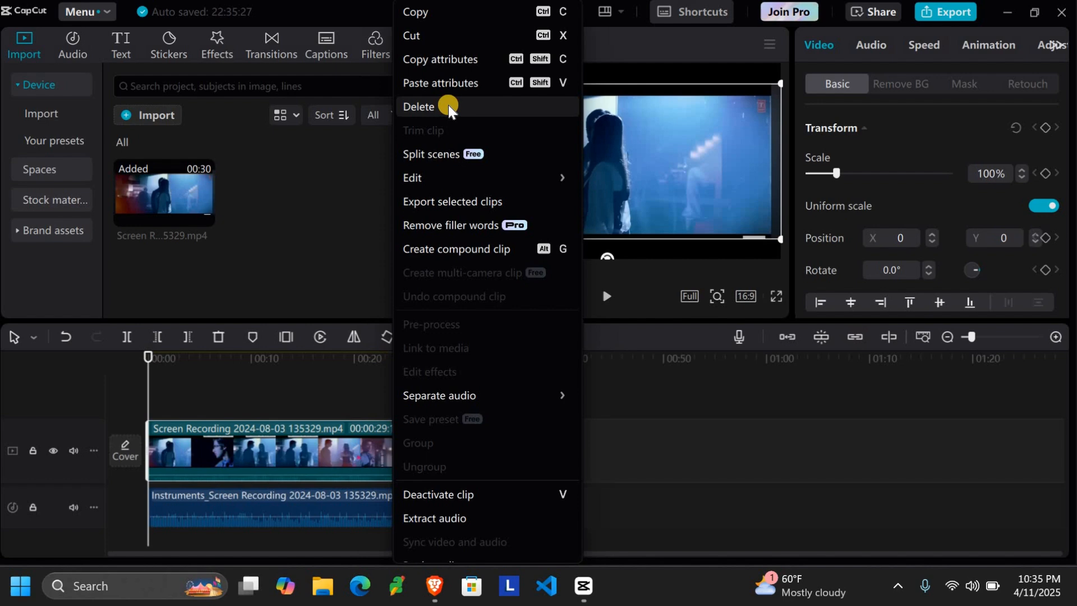
{"action": "left_click", "coordinate": [420, 106]}
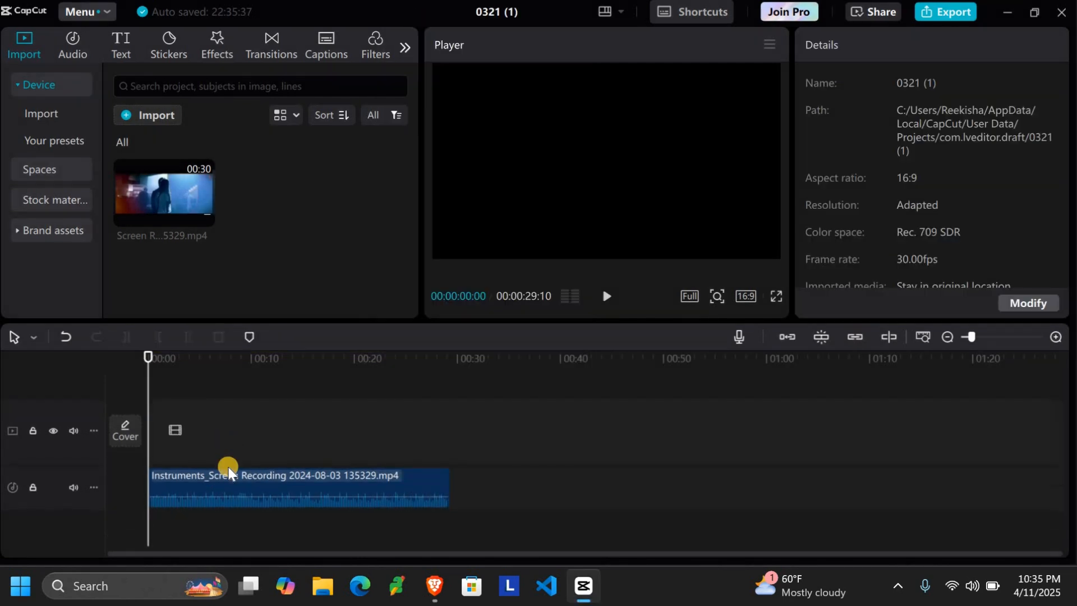
{"action": "left_click", "coordinate": [229, 484]}
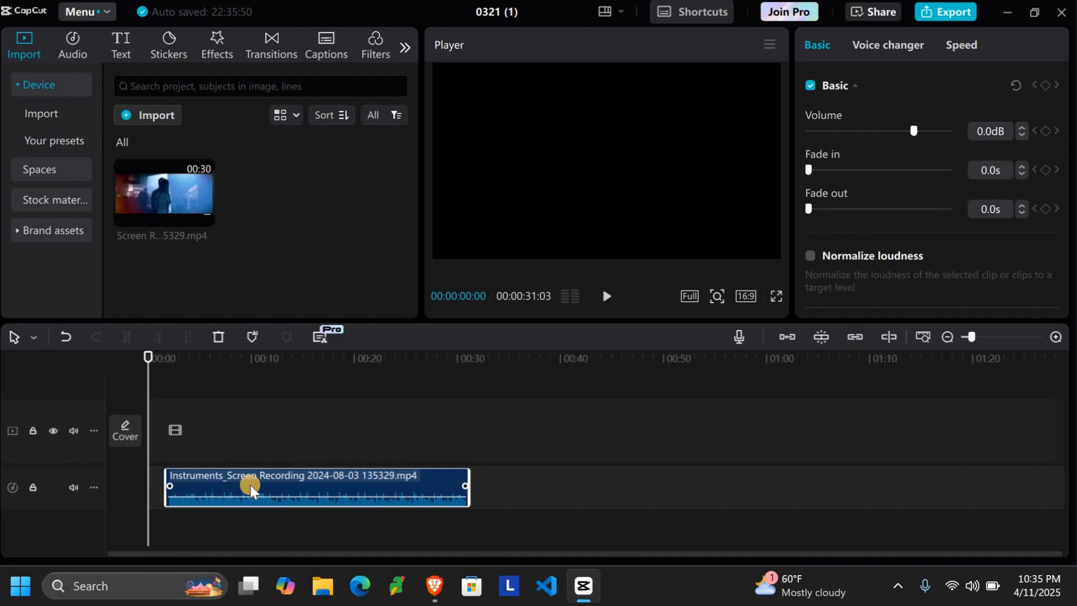
{"action": "mouse_move", "coordinate": [266, 458]}
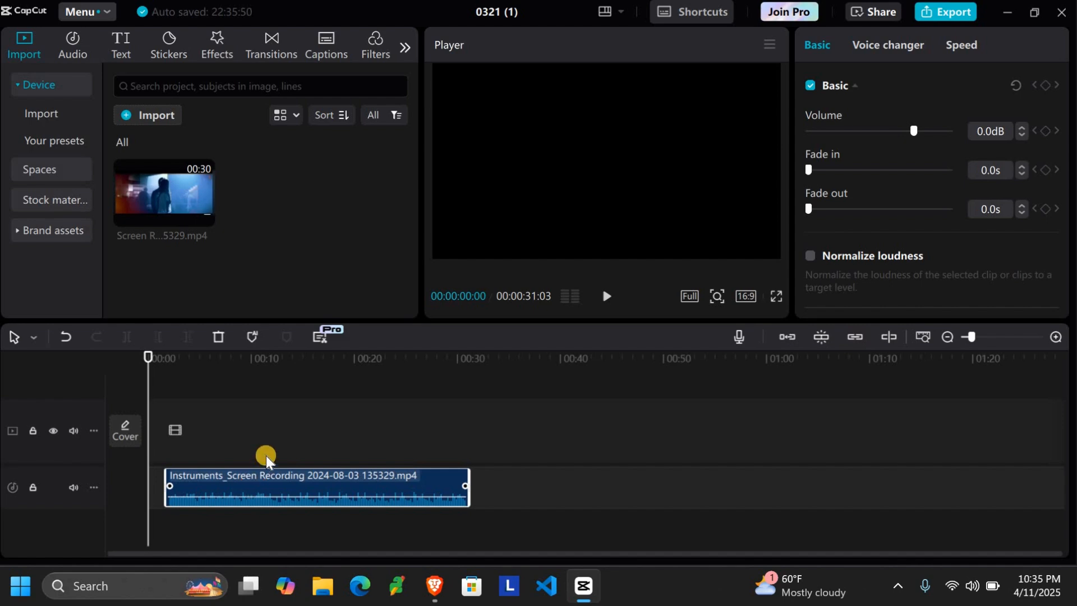
{"action": "mouse_move", "coordinate": [568, 265]}
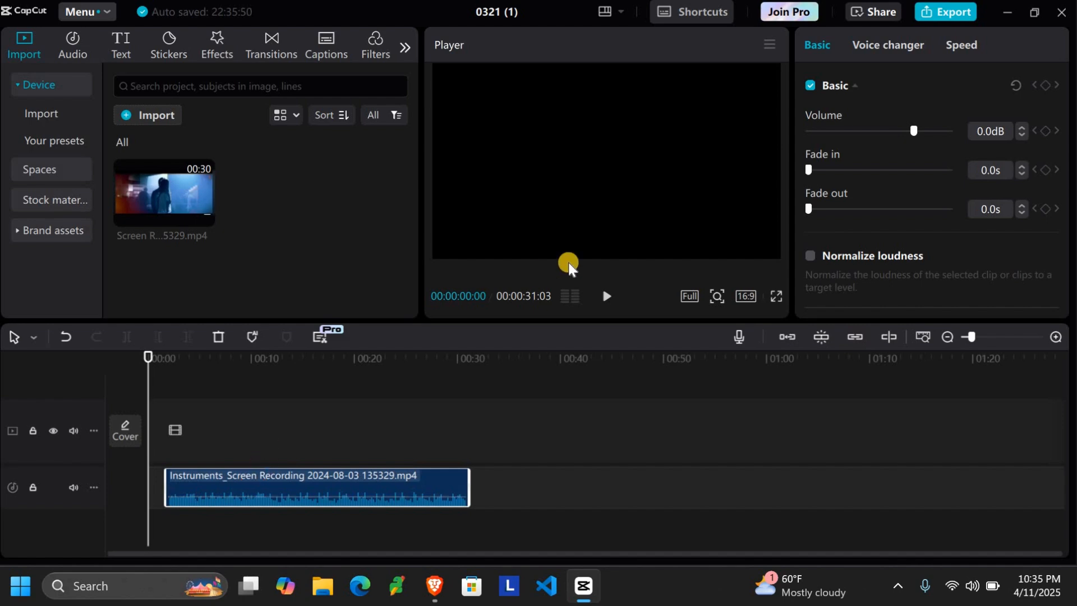
{"action": "mouse_move", "coordinate": [921, 28]}
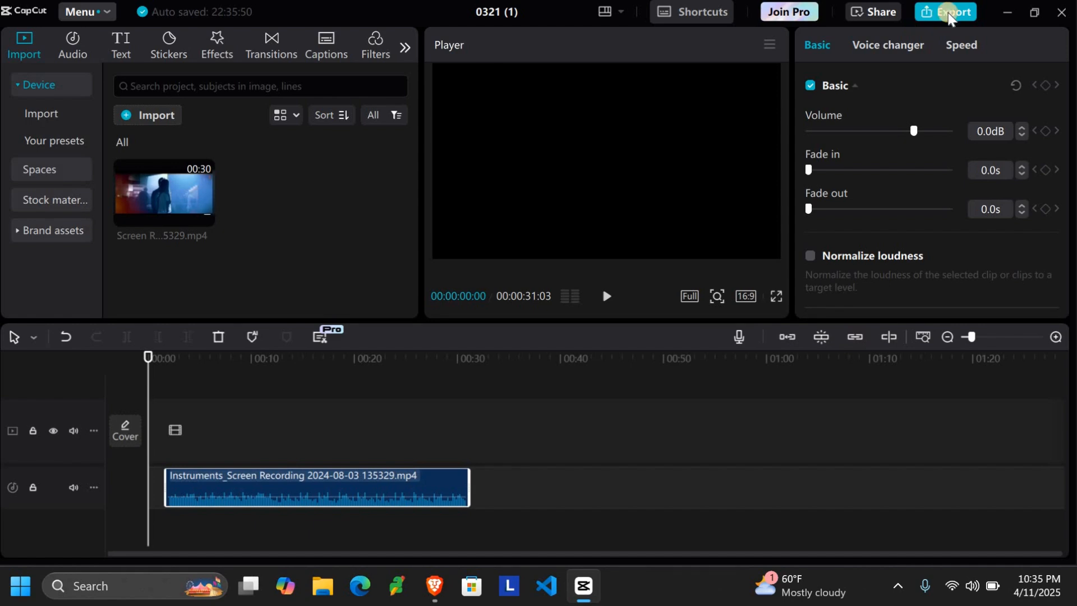
{"action": "mouse_move", "coordinate": [529, 357]}
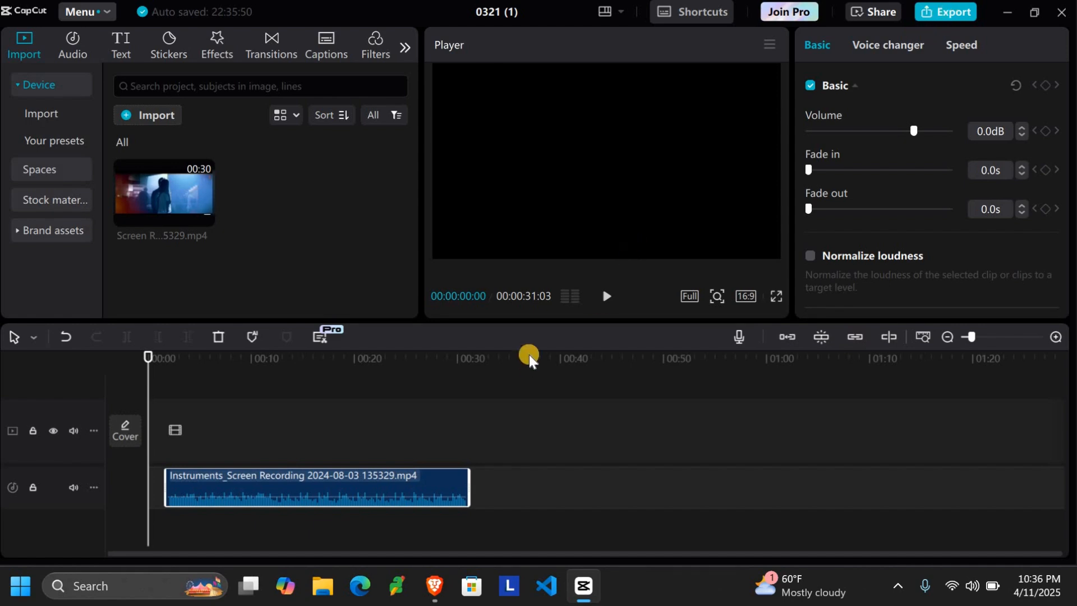